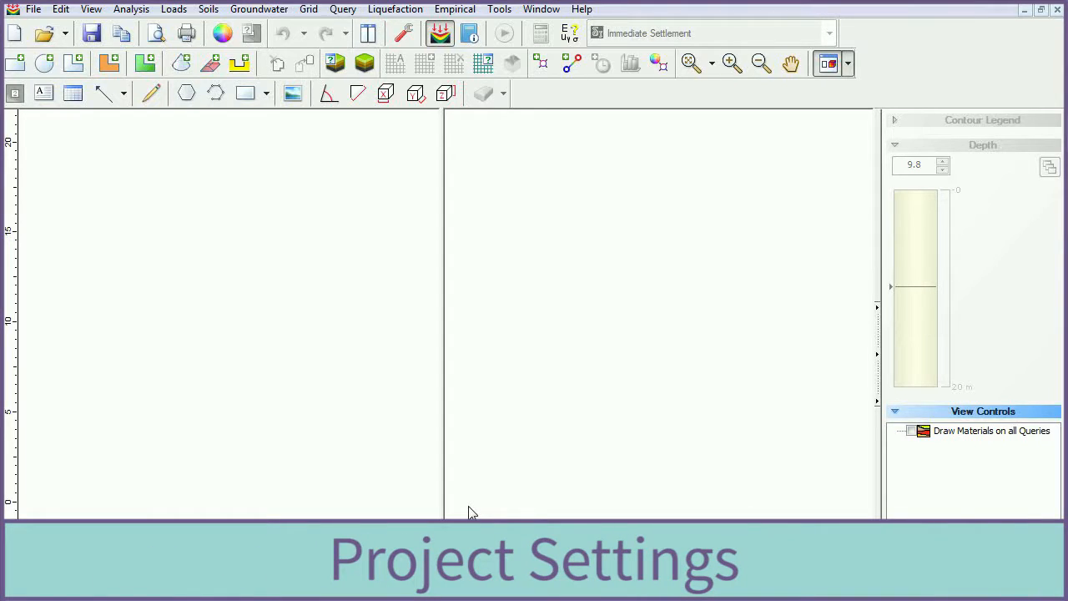
Change the project's settlement units from metres to millimetres in Project Settings.
click(407, 34)
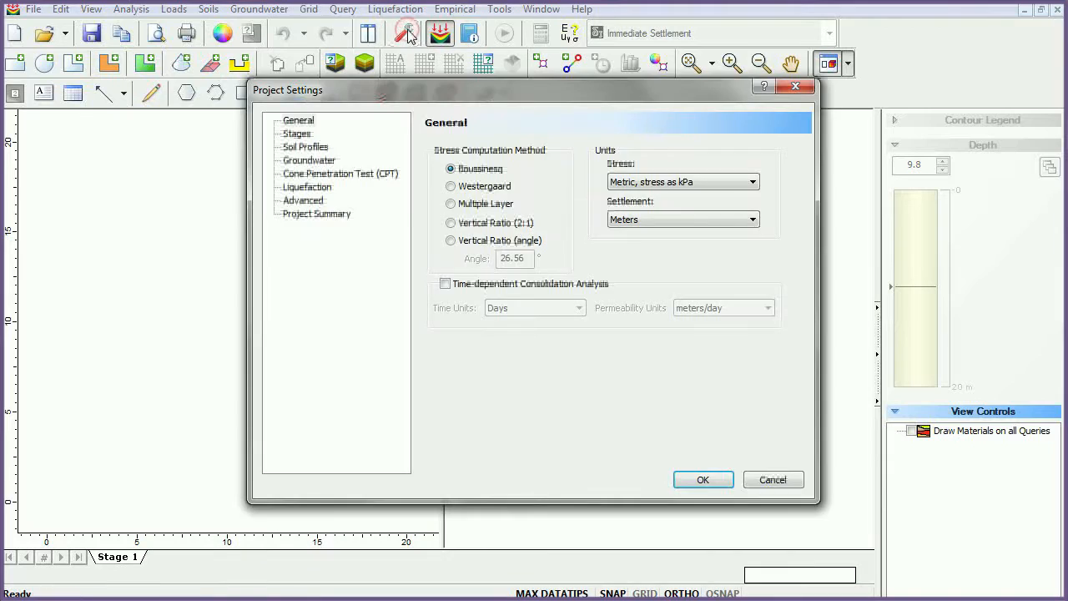
mouse_move(501, 107)
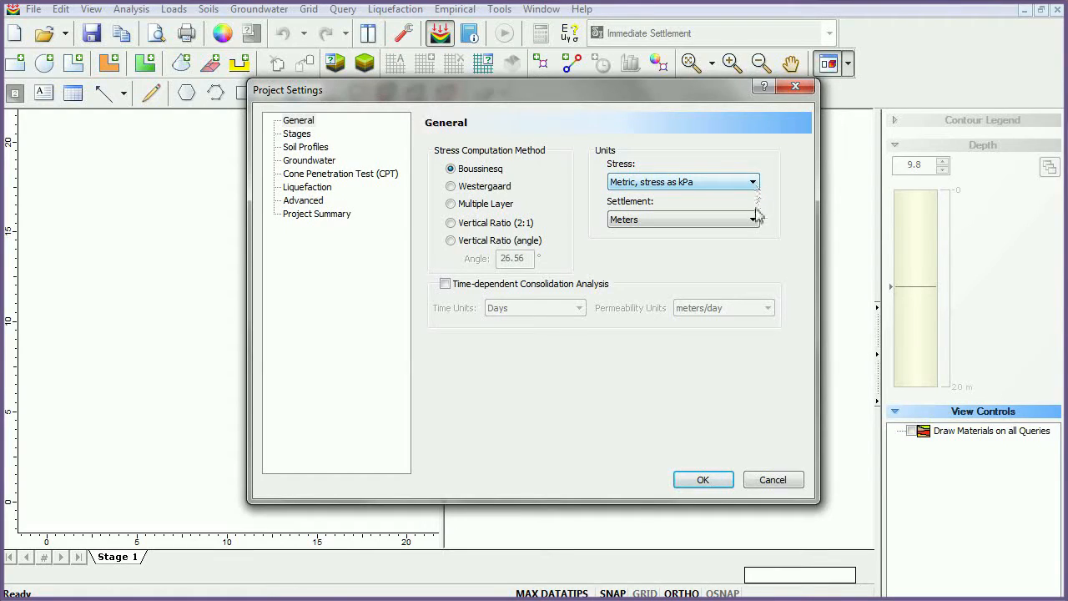
click(681, 218)
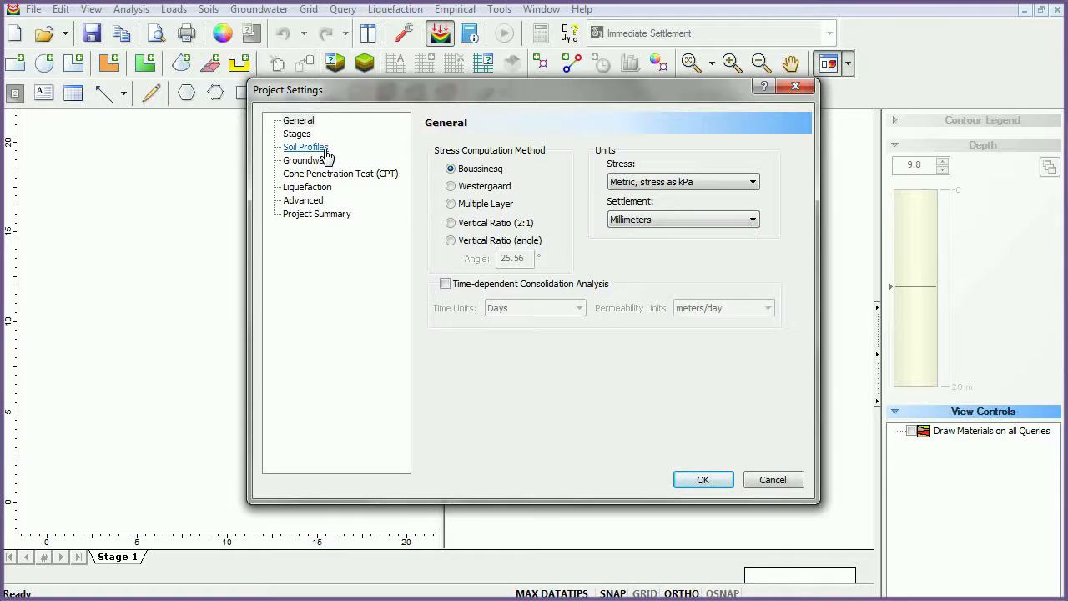
Set soil profiles to Non Horizontal Layers with Inverse Distance interpolation between boreholes.
click(305, 147)
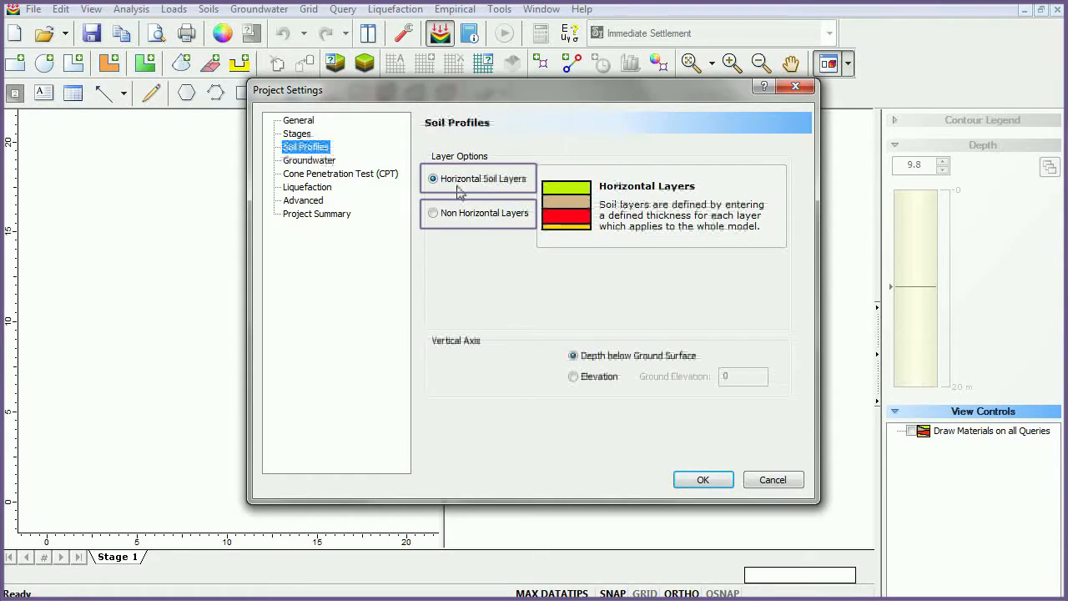
click(432, 214)
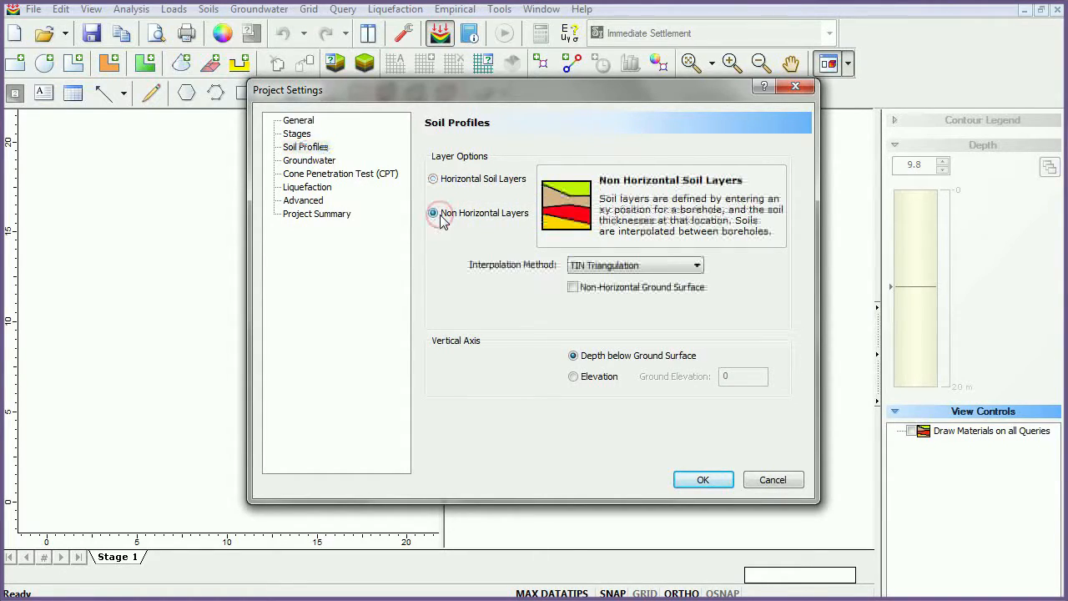
click(433, 213)
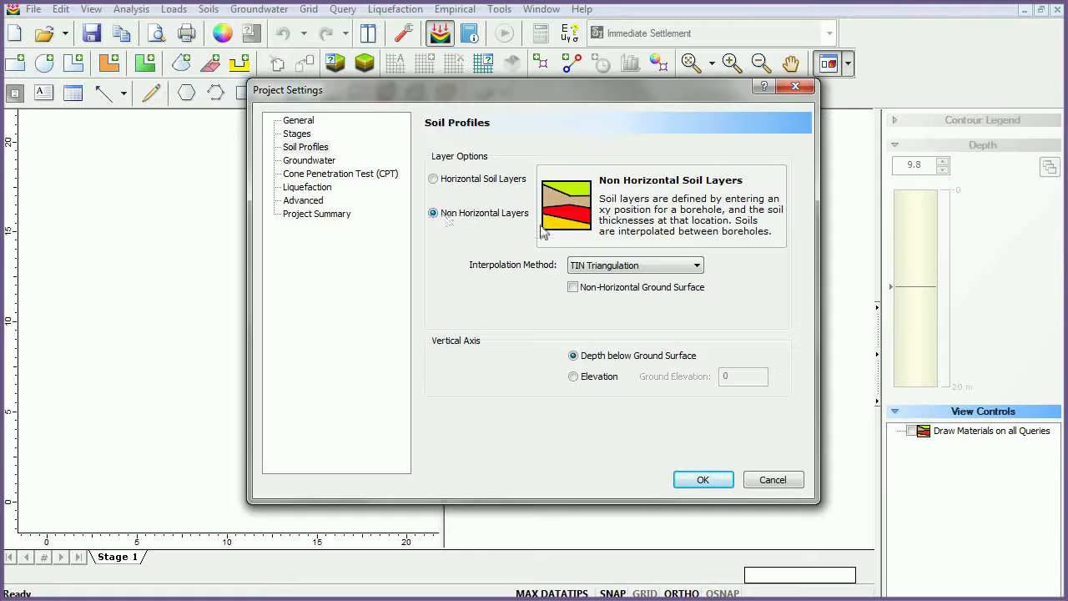
click(697, 263)
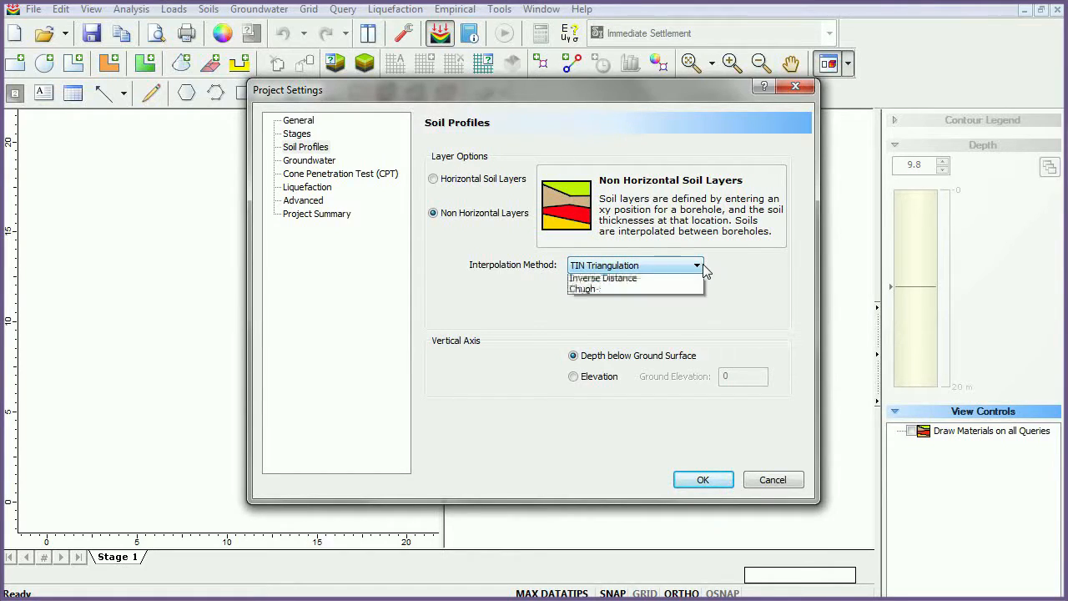
click(602, 277)
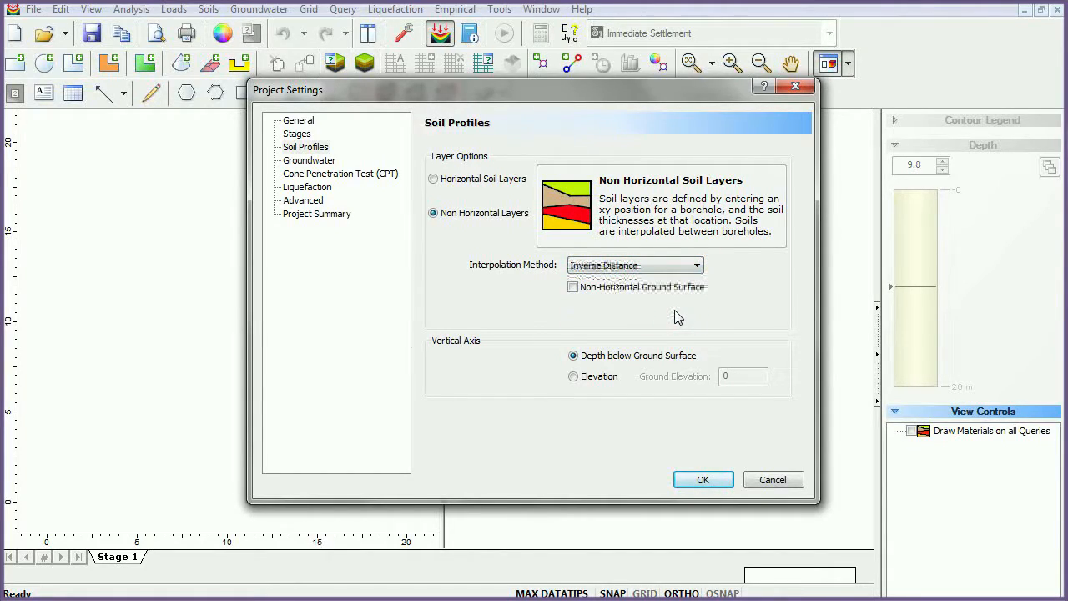
click(309, 161)
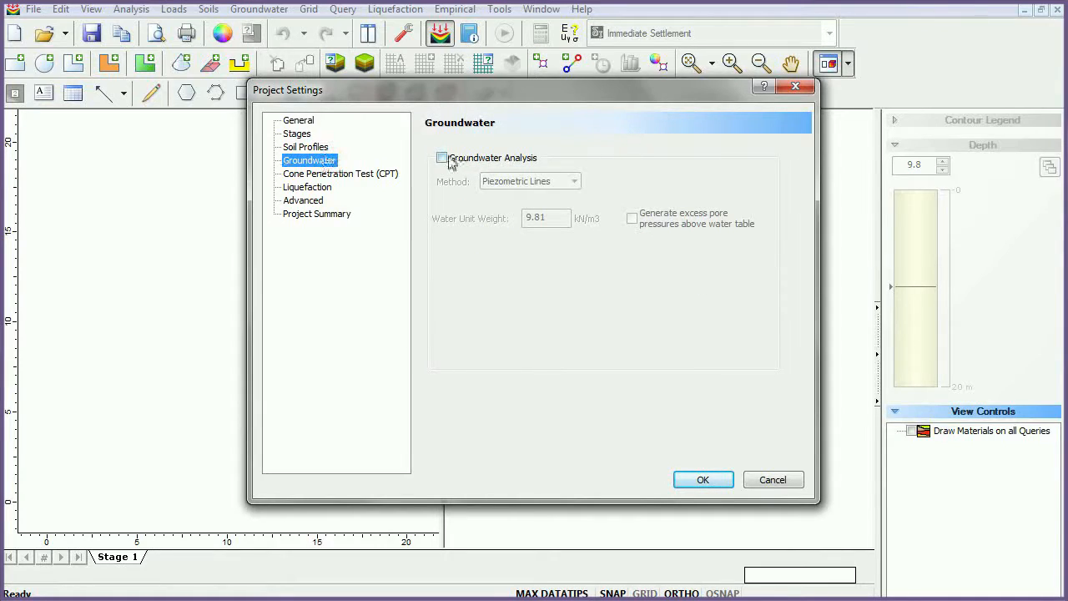
Enable Groundwater Analysis using the Grid method and apply the project settings.
click(441, 156)
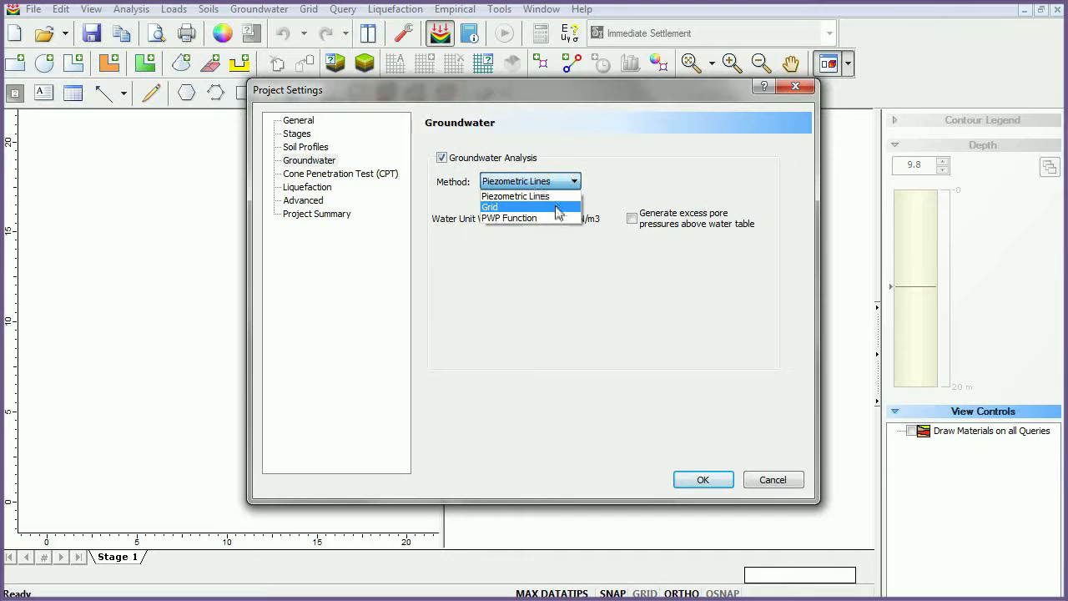
click(491, 207)
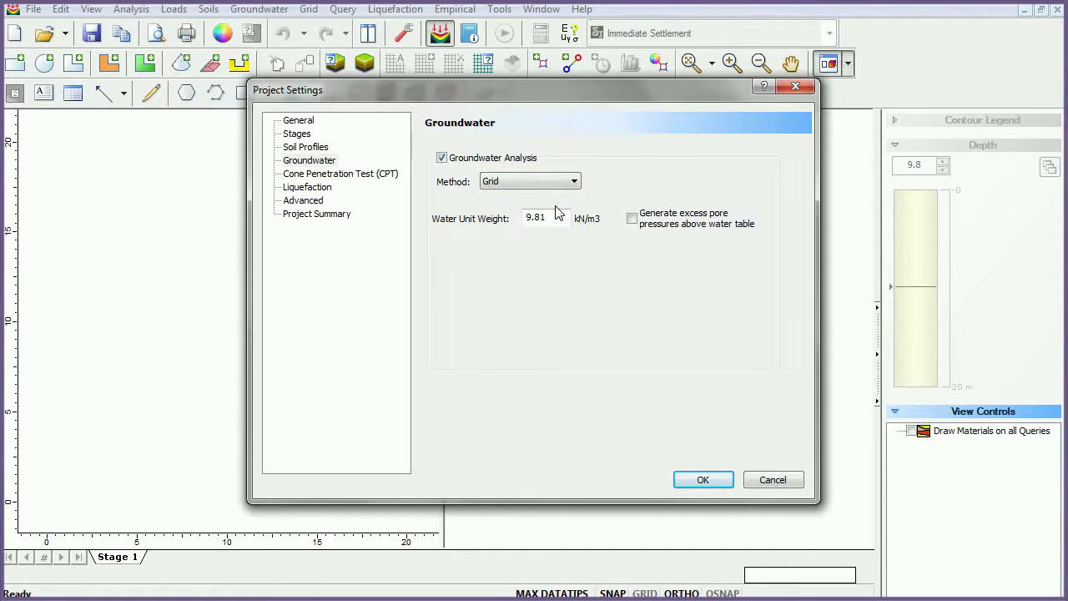
click(703, 478)
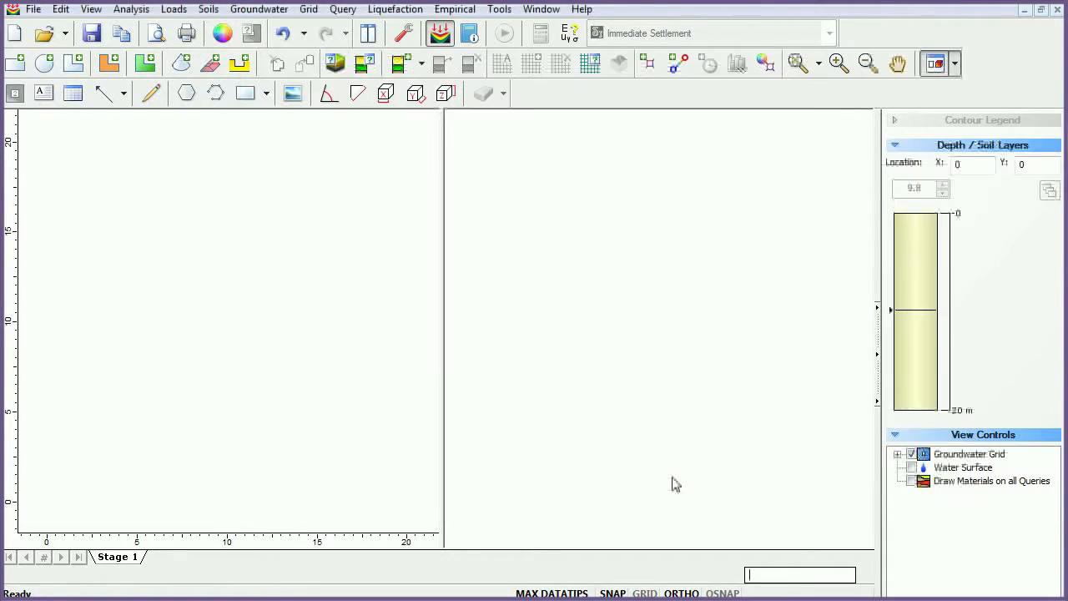
Define Sand Fill, Silty Sand and Dense Silty Sand with unit weights, Es/Esur and Linear consolidation mv values.
click(333, 64)
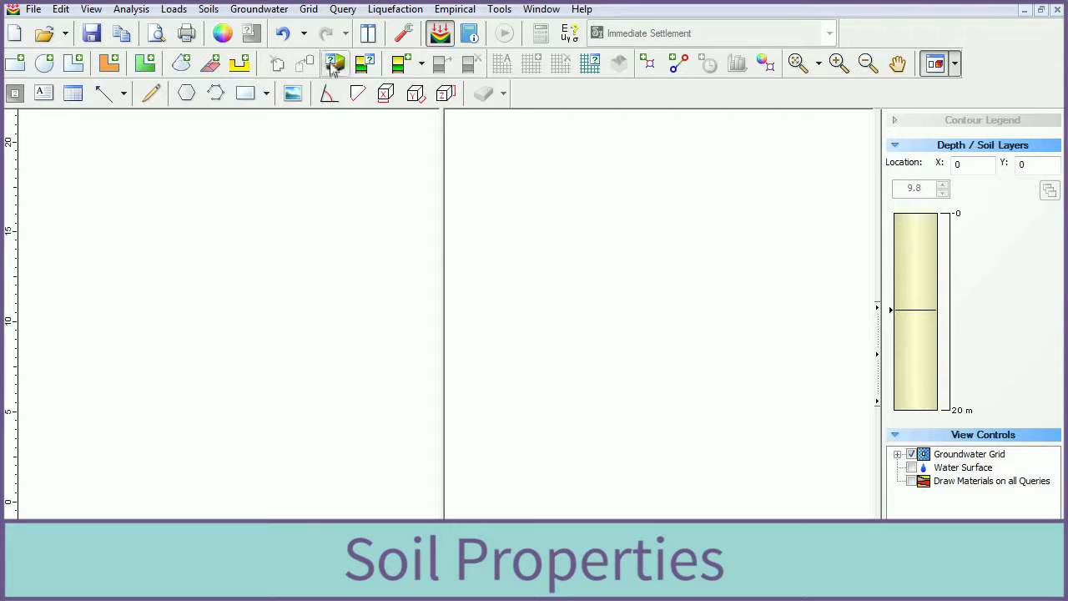
click(334, 64)
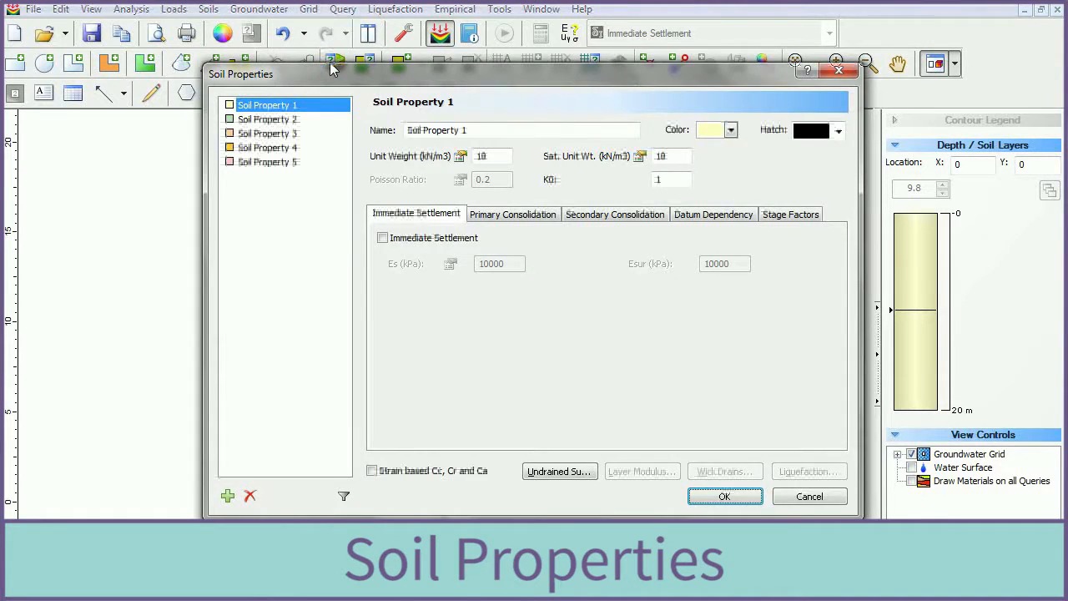
click(267, 118)
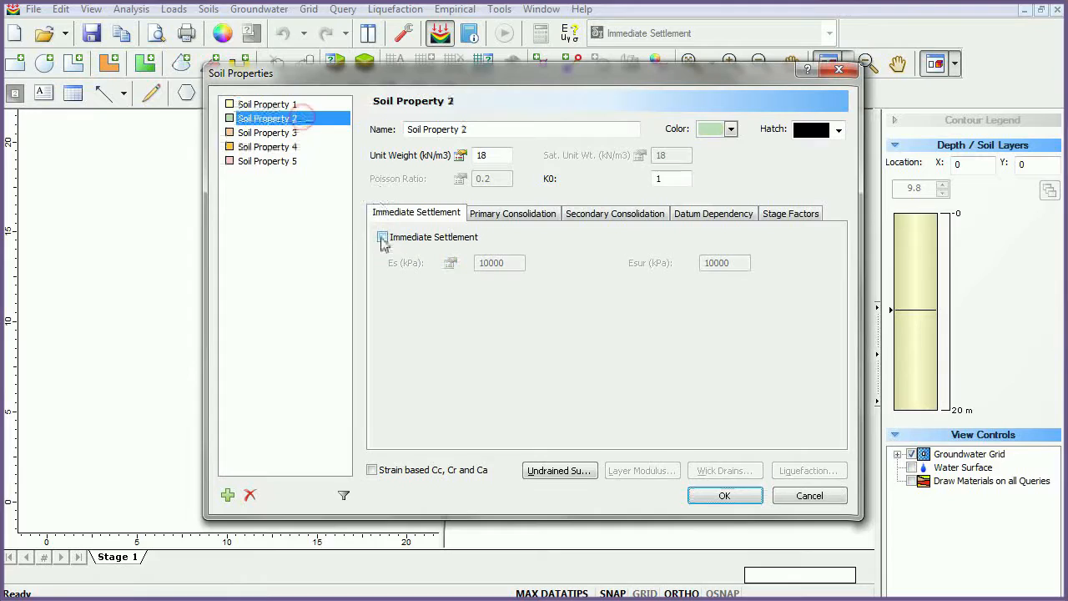
click(267, 132)
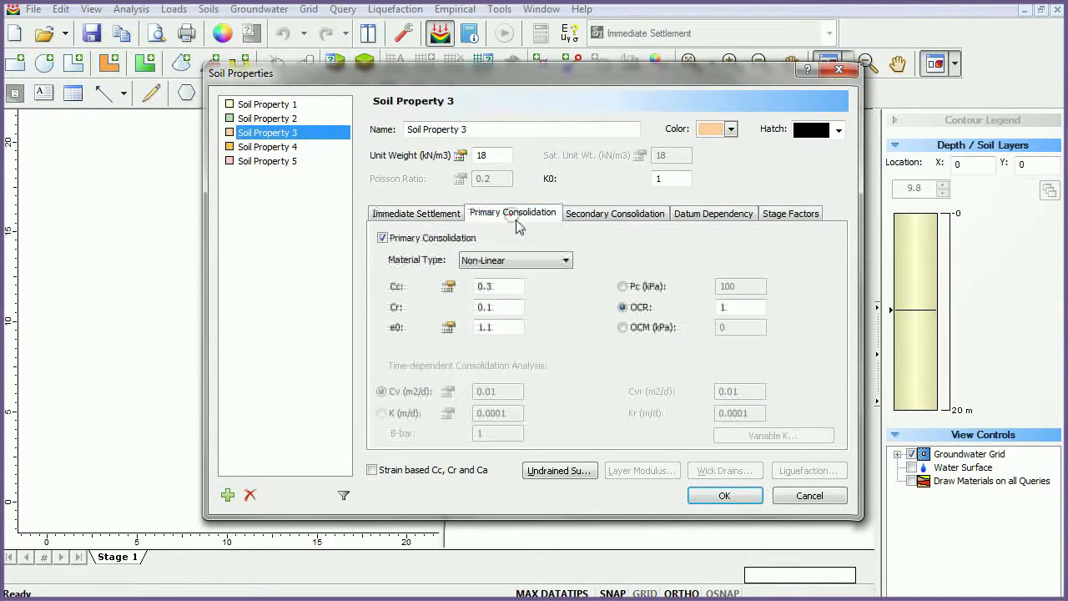
click(564, 260)
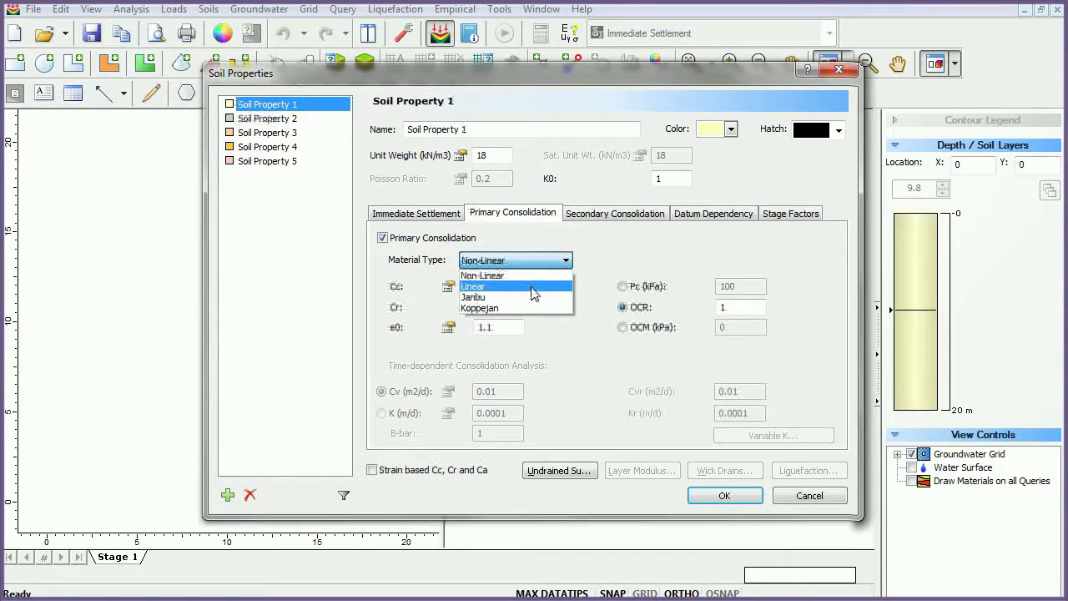
click(474, 287)
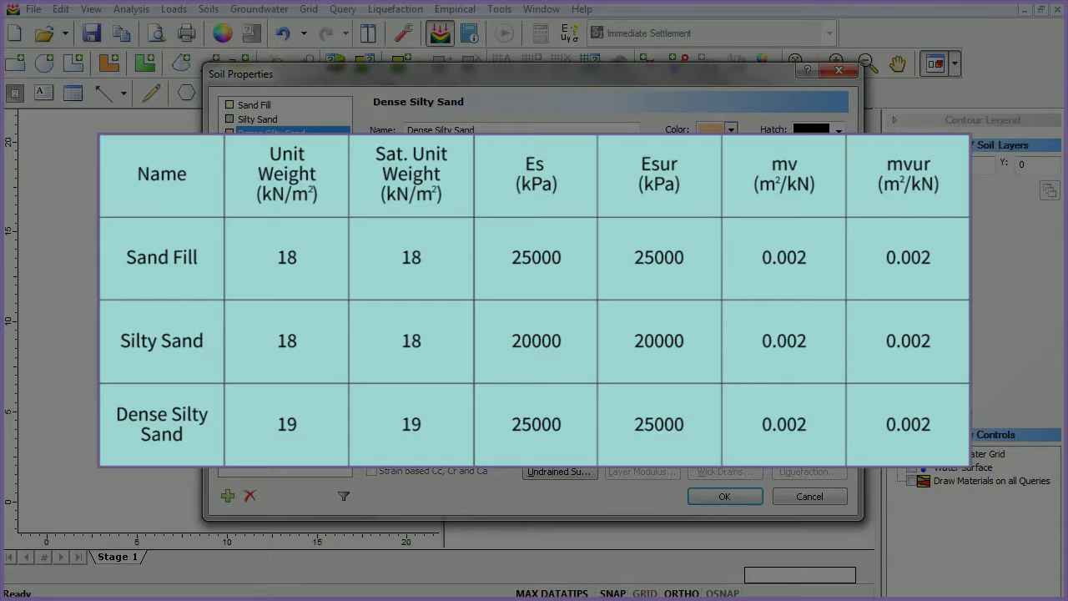
click(267, 147)
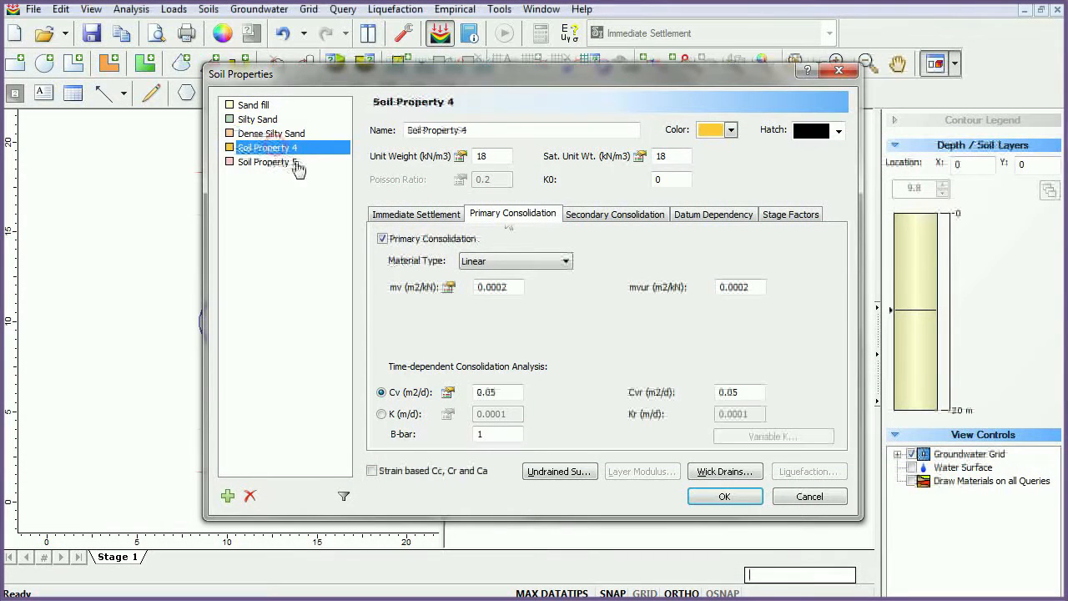
Define Silty Clay as Non-Linear with Cc 0.38, Cr 0.01, e0 1.1, OCR 0.7 and apply the materials.
click(415, 214)
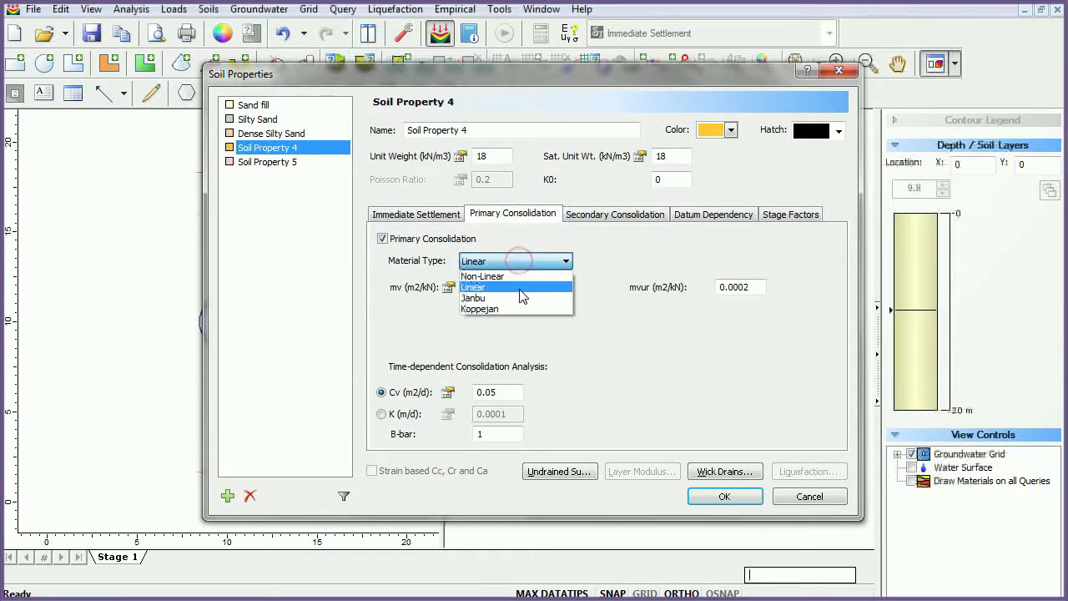
click(483, 277)
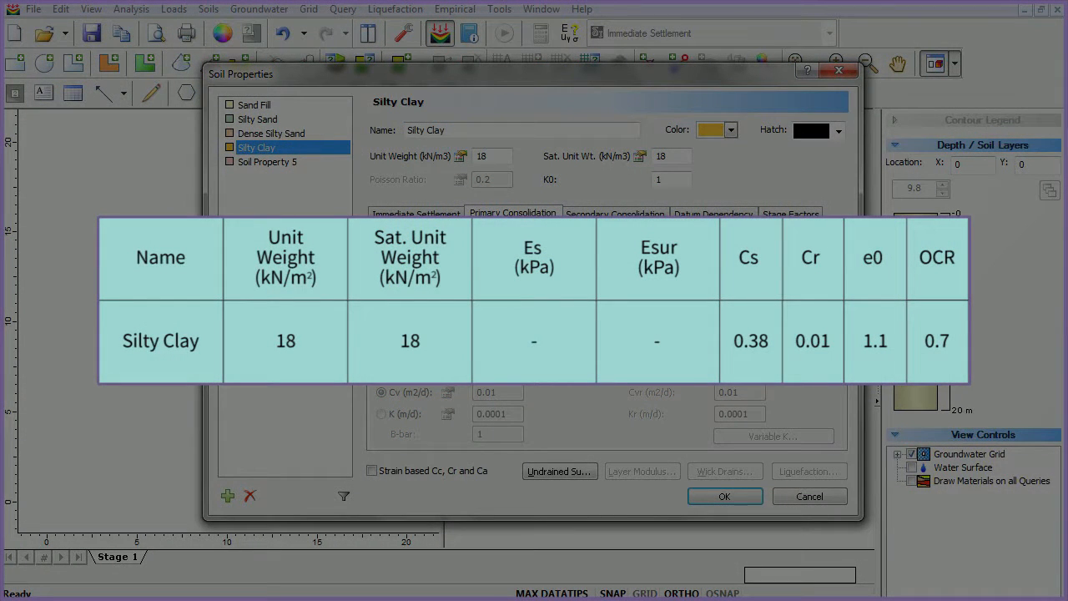
click(513, 213)
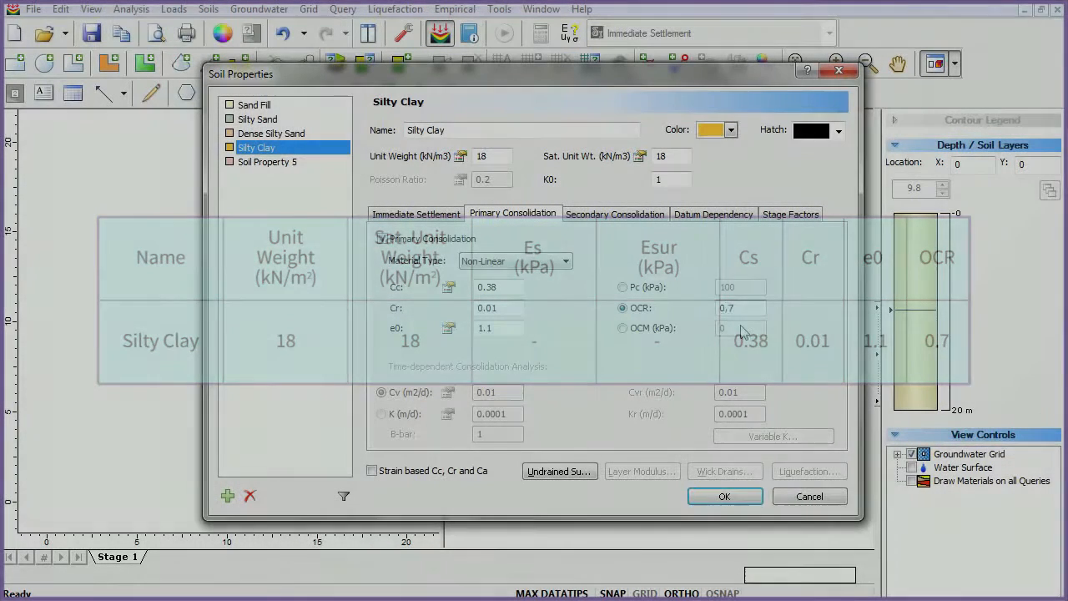
click(724, 496)
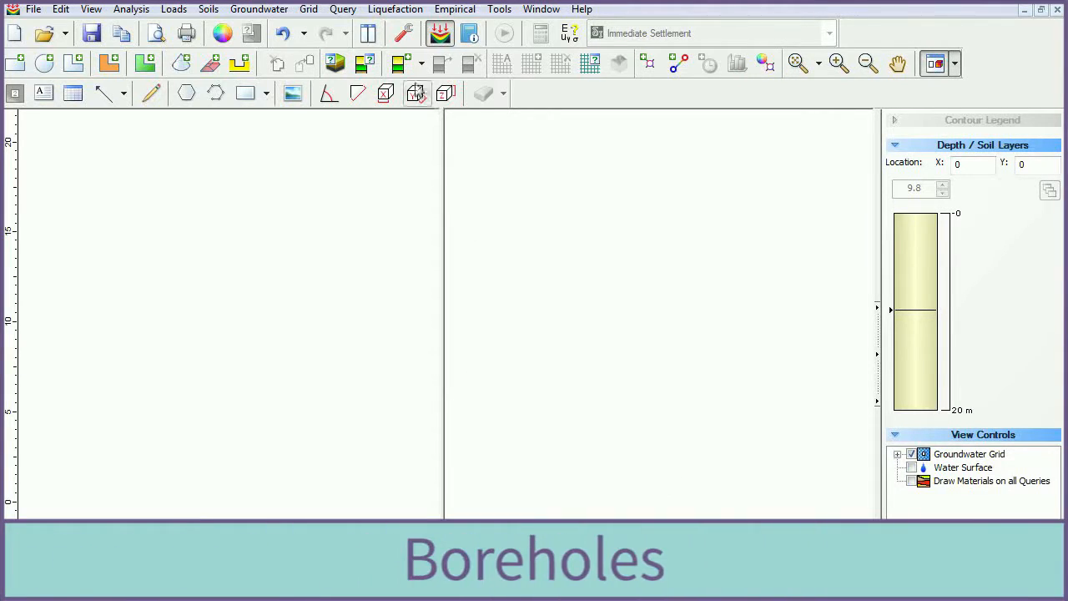
Give Borehole 1 layers Sand Fill 3 m, Silty Sand 5 m, Dense Silty Sand 10 m over Silty Clay.
click(398, 63)
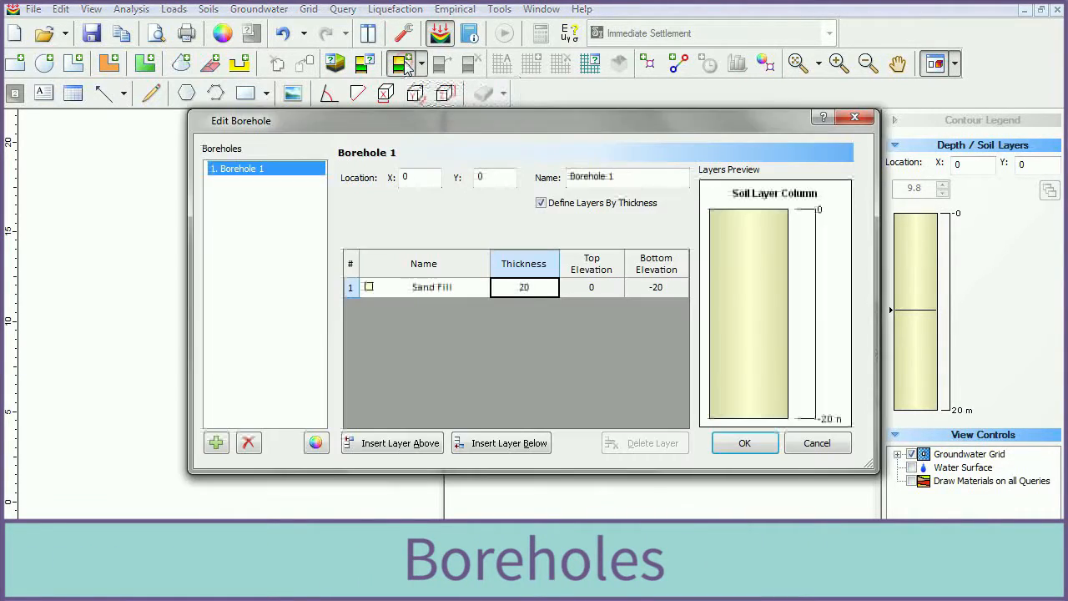
click(501, 442)
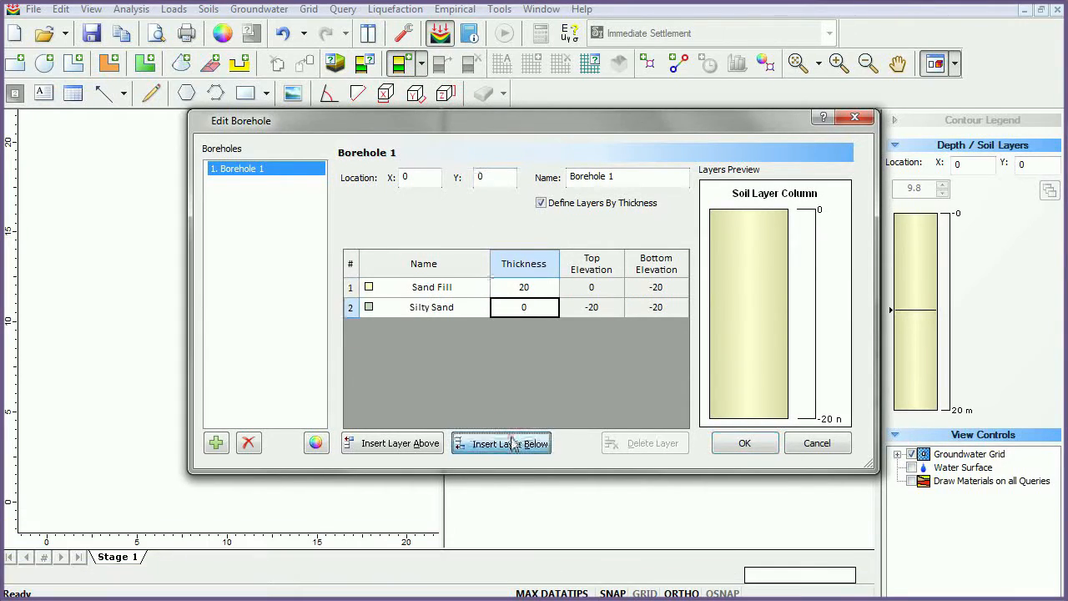
click(500, 444)
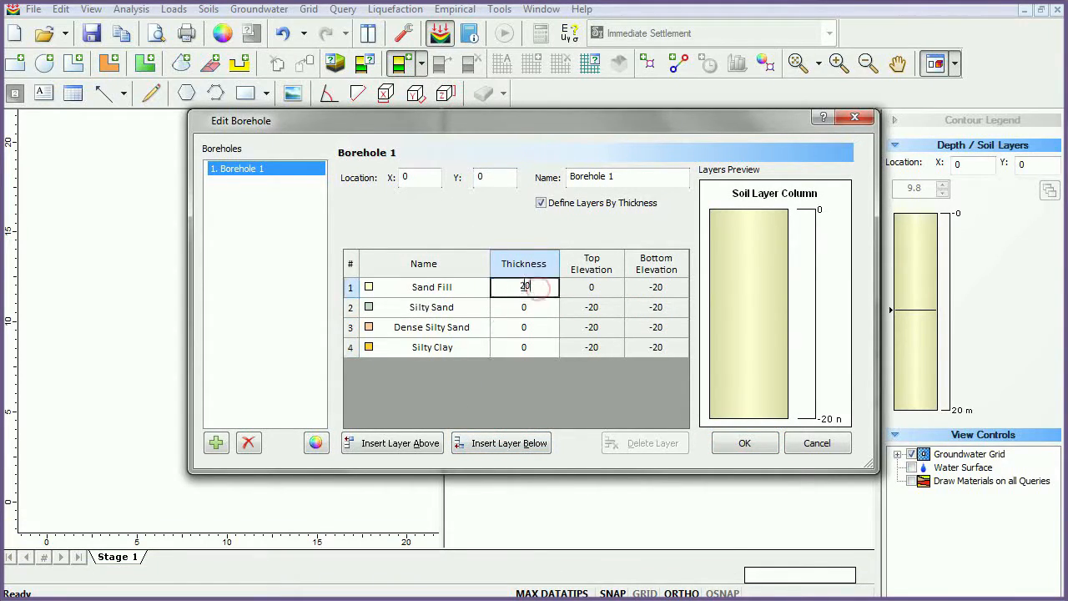
text(3)
click(524, 307)
text(5)
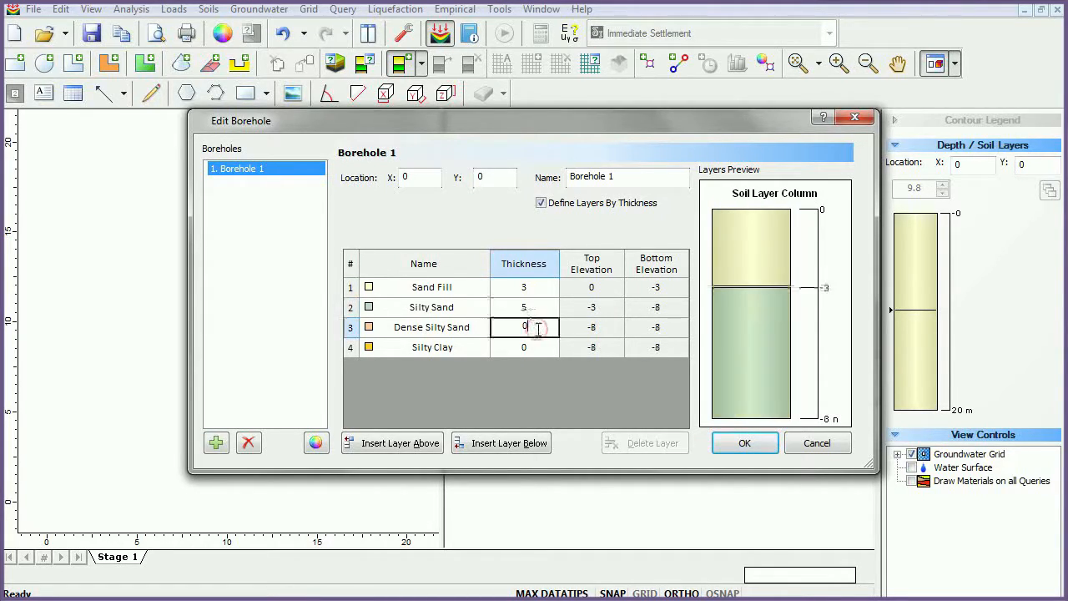
text(1)
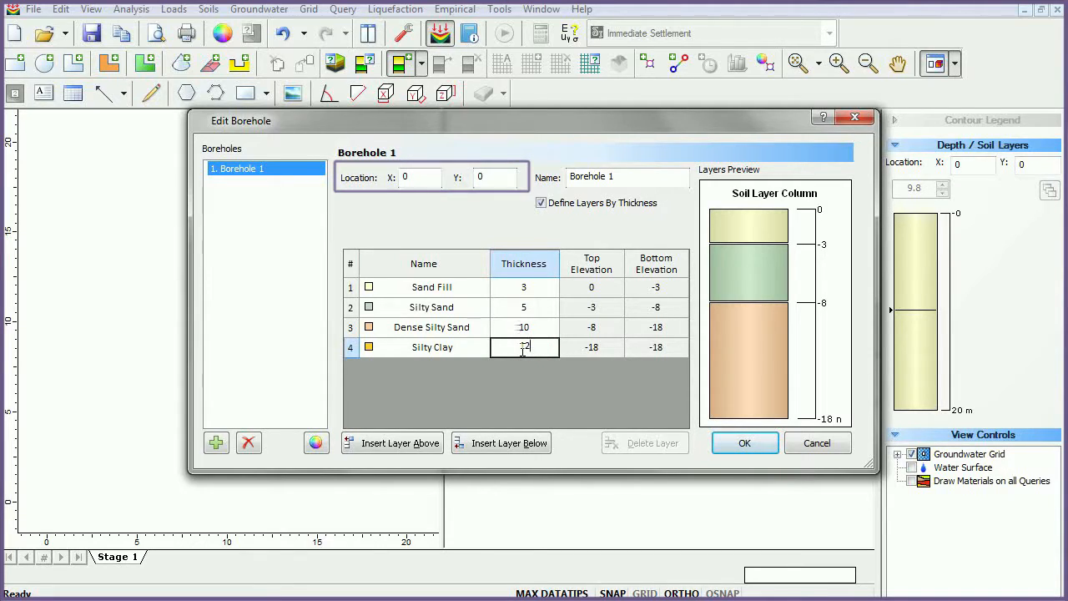
Add Boreholes 2–4 with locations and thicknesses, Borehole 4 at X 35, Y 25 with 4, 8, 10, 8 m.
click(217, 444)
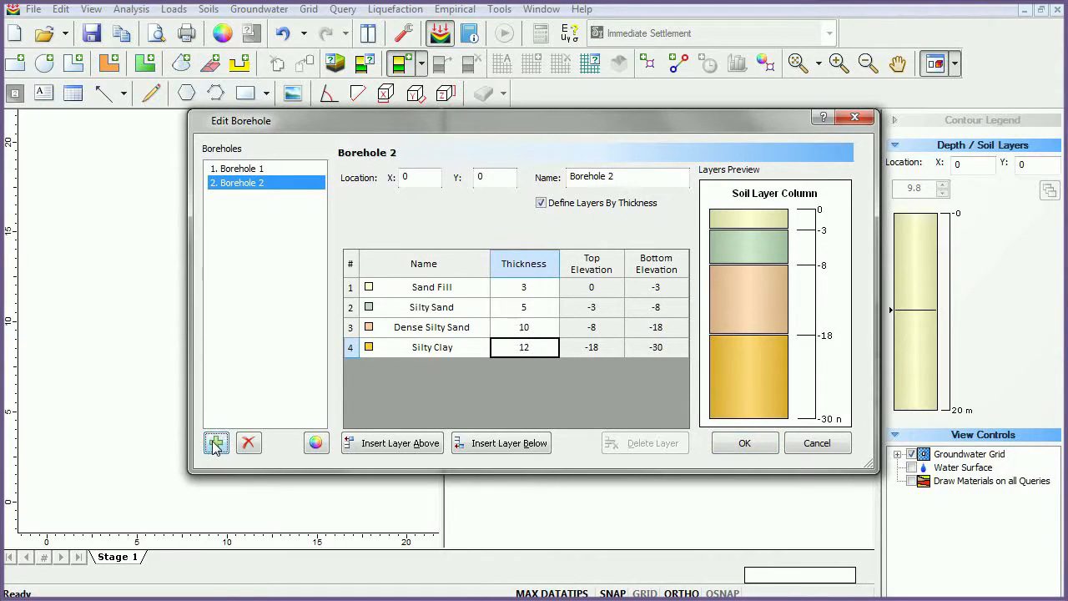
click(215, 444)
text(8)
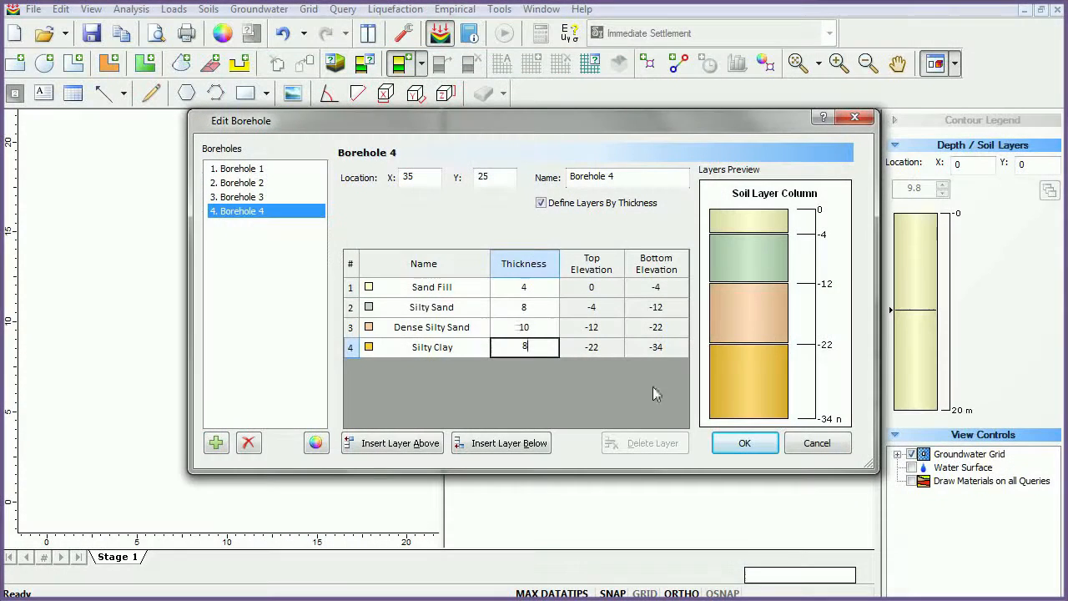
click(745, 442)
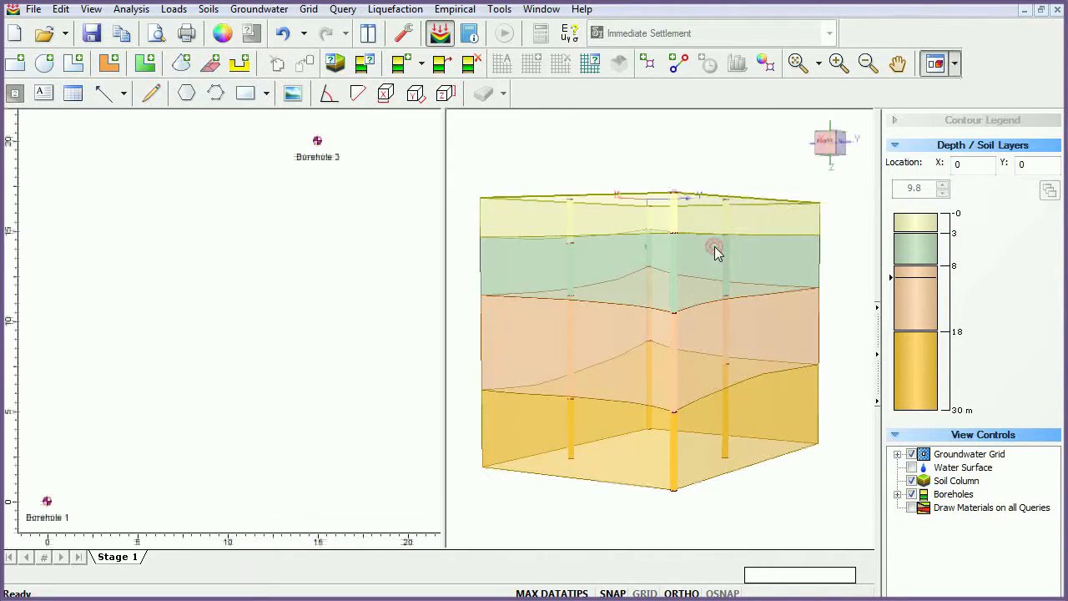
Zoom All so the four boreholes and layered soil block fill the plan and 3D views.
right_click(714, 251)
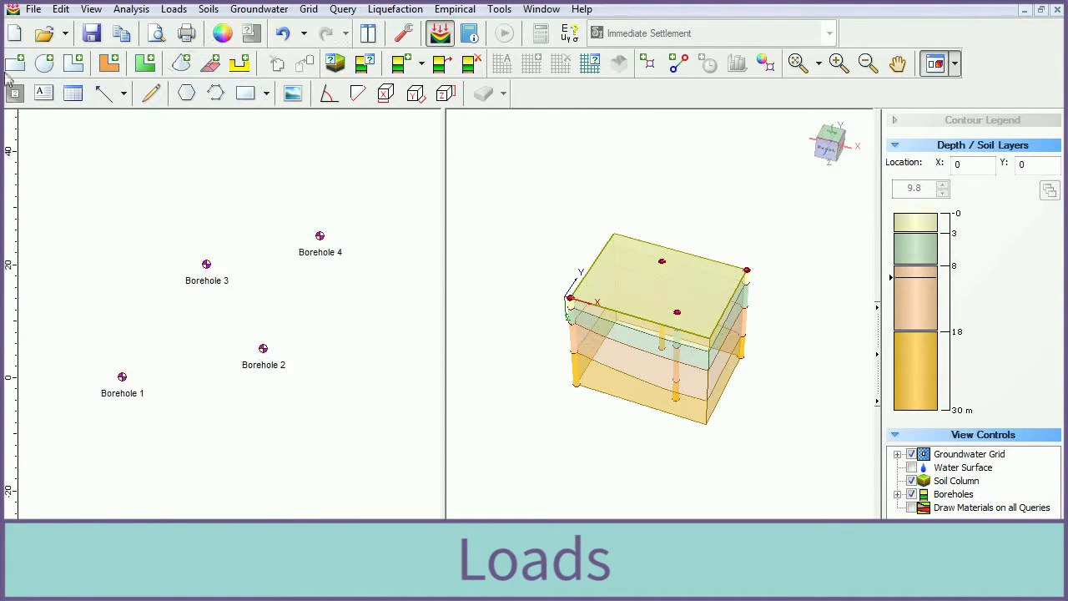
mouse_move(43, 63)
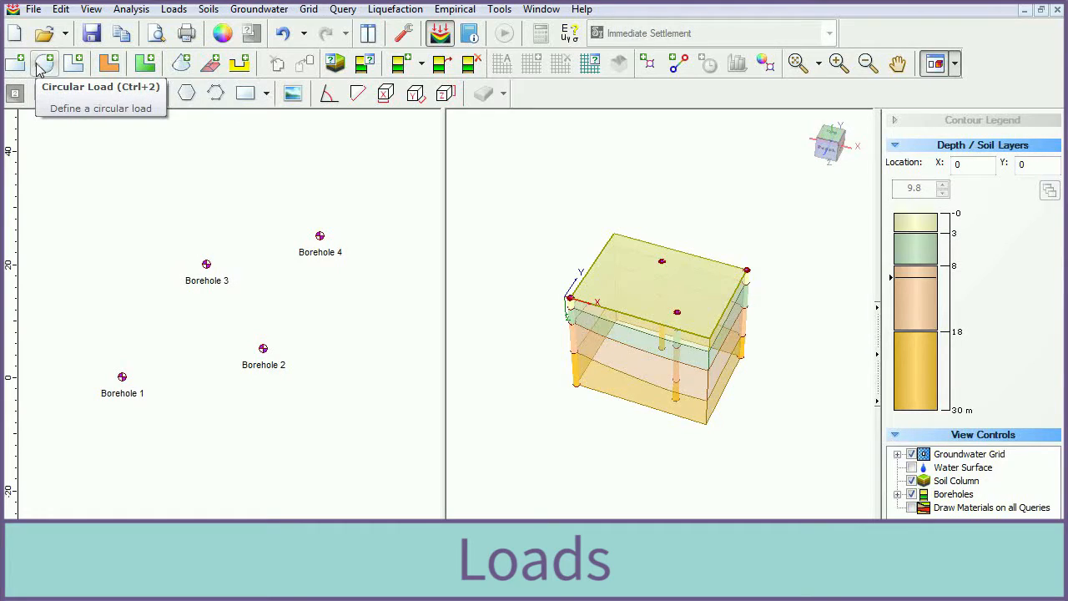
Place a flexible vertical circular load of 10 MPa centred at 20,1 near Borehole 3.
click(43, 63)
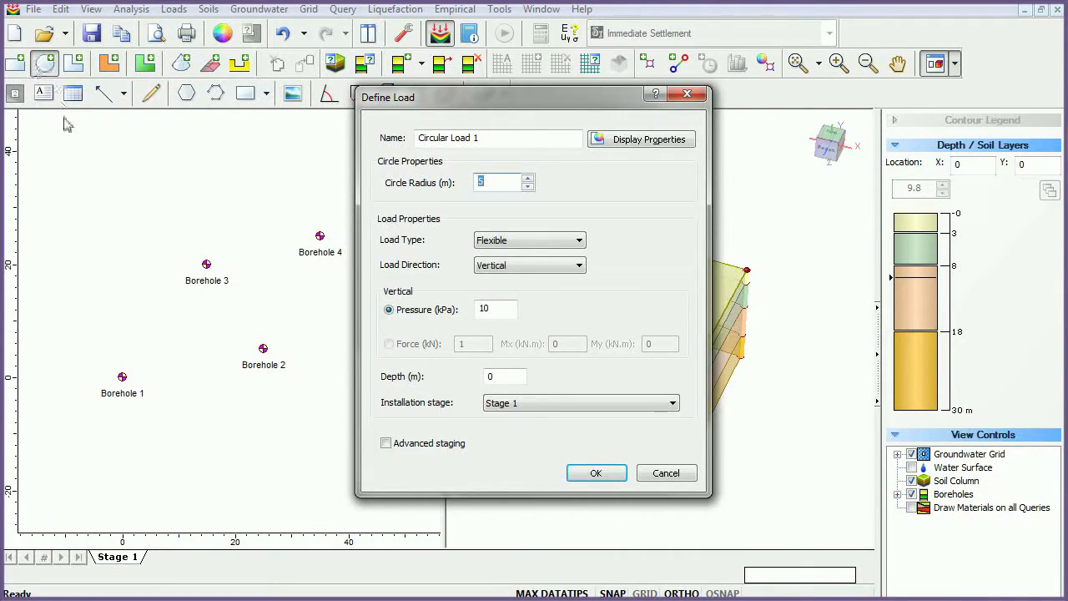
click(596, 472)
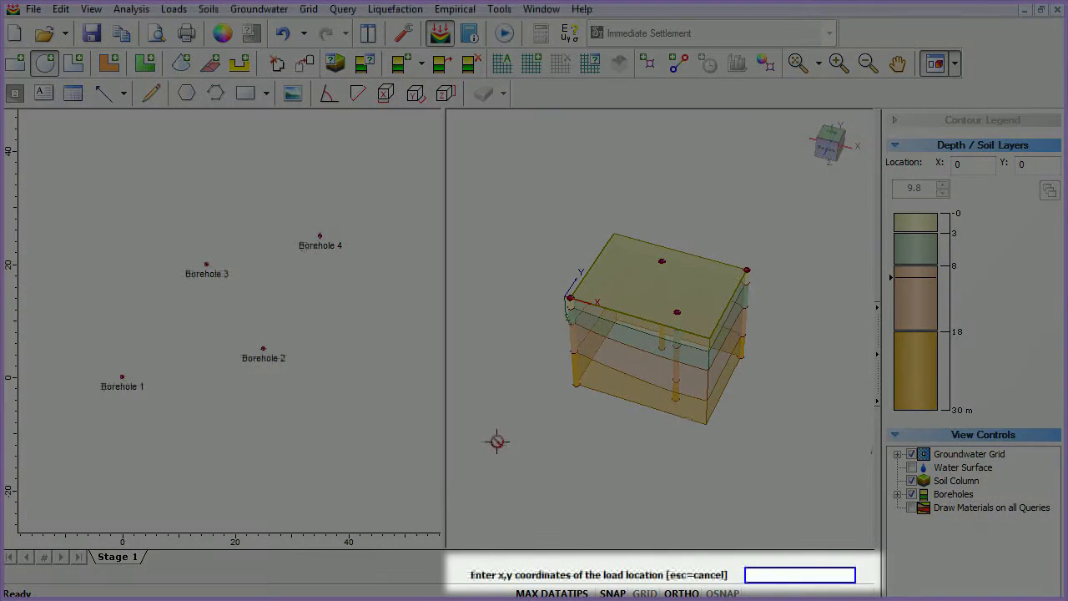
text(20,1)
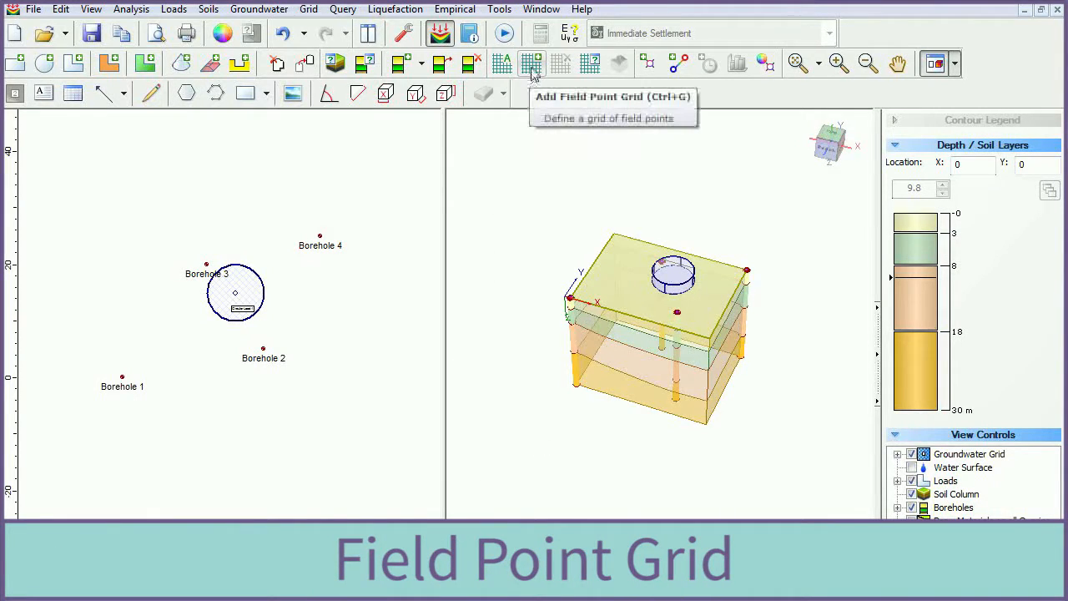
Add a field point grid with default point count spanning corners near 5 and 40,30.
click(530, 64)
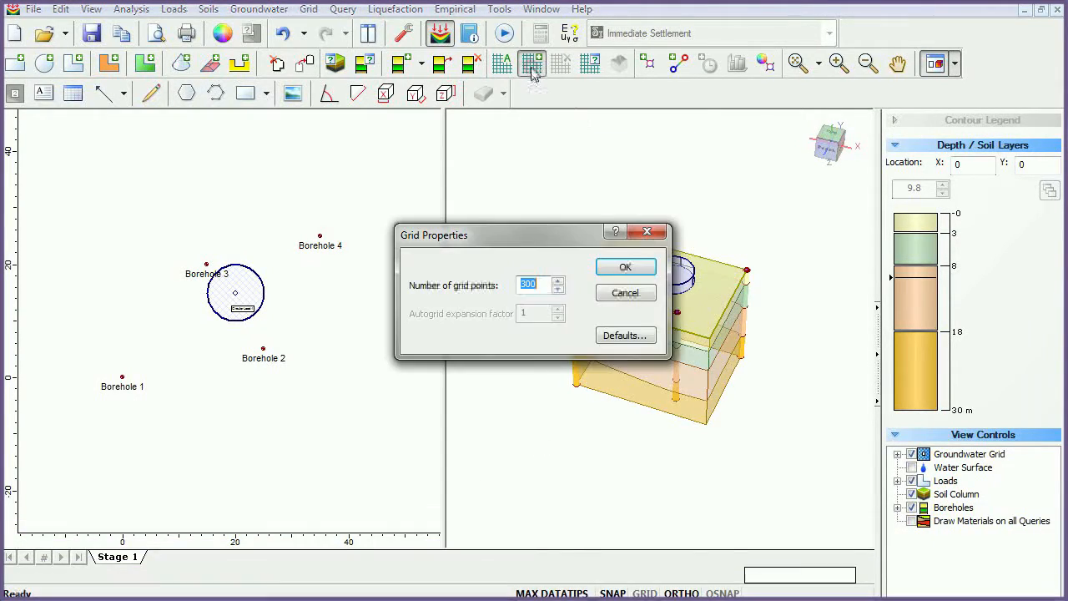
click(624, 267)
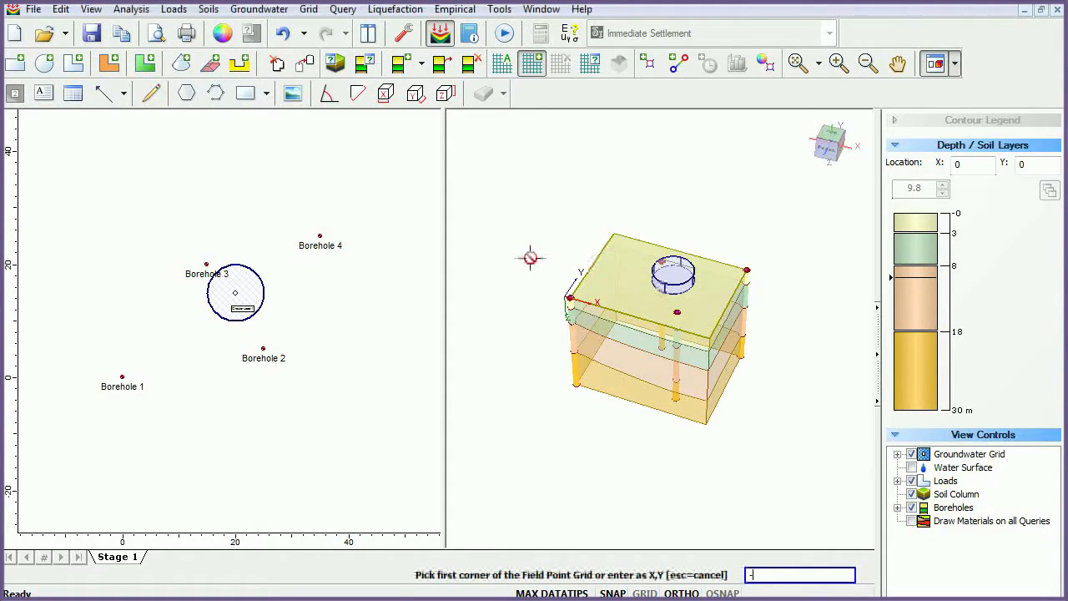
text(5,-)
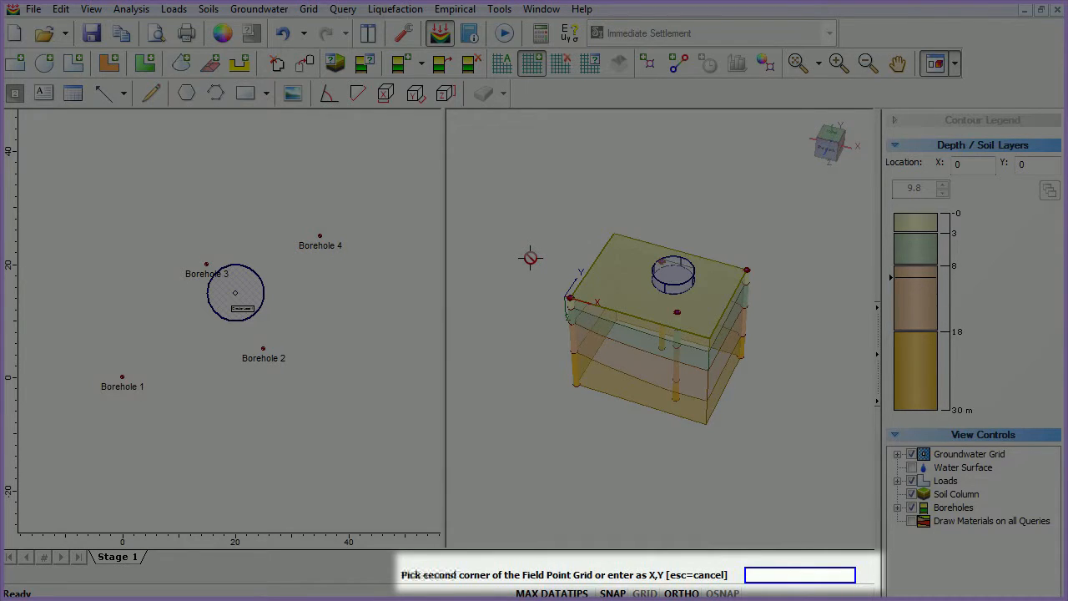
text(40,30)
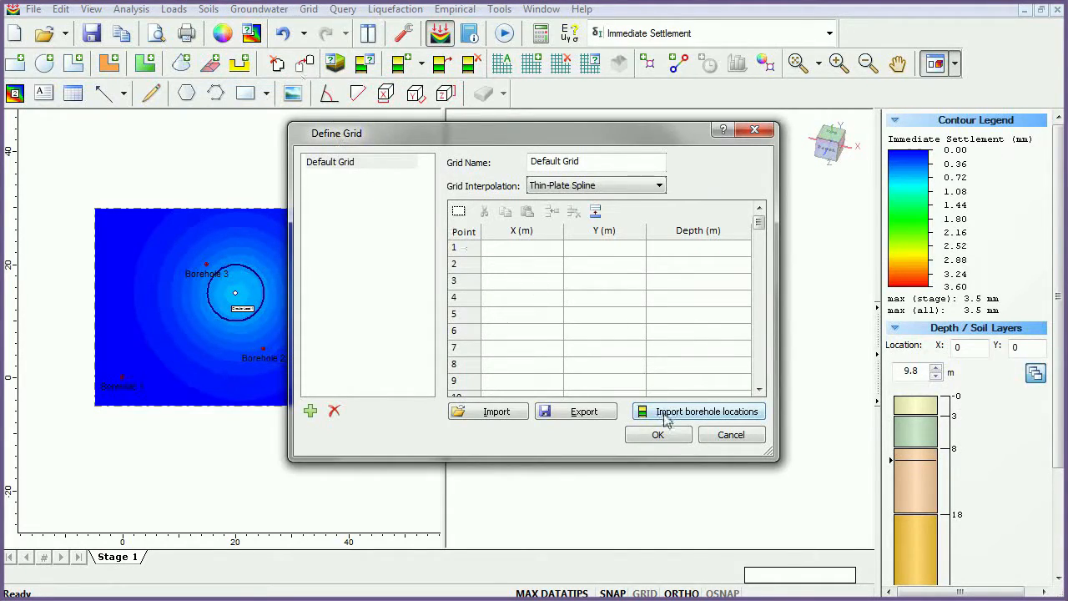
Import the four borehole locations into the groundwater grid with water depths 5, 3, 2 and 1 m.
click(697, 410)
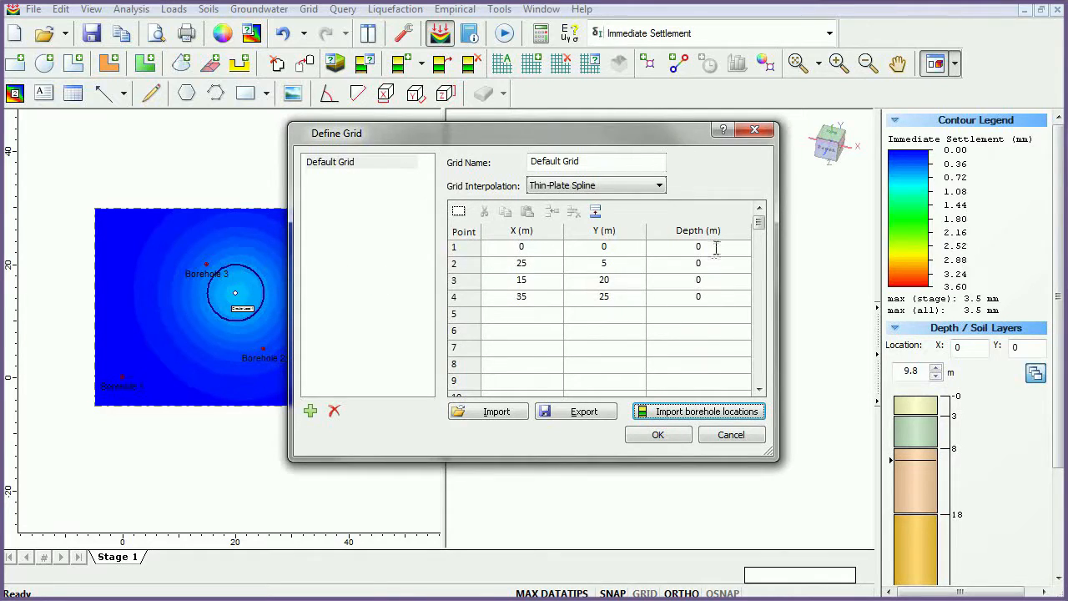
text(5)
click(700, 297)
text(1)
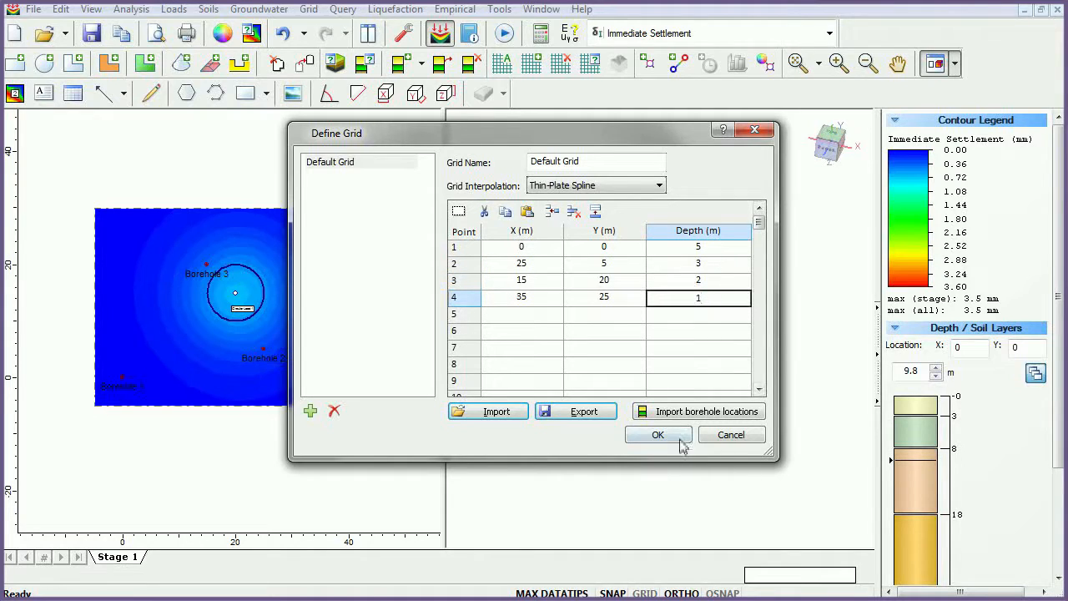
click(658, 434)
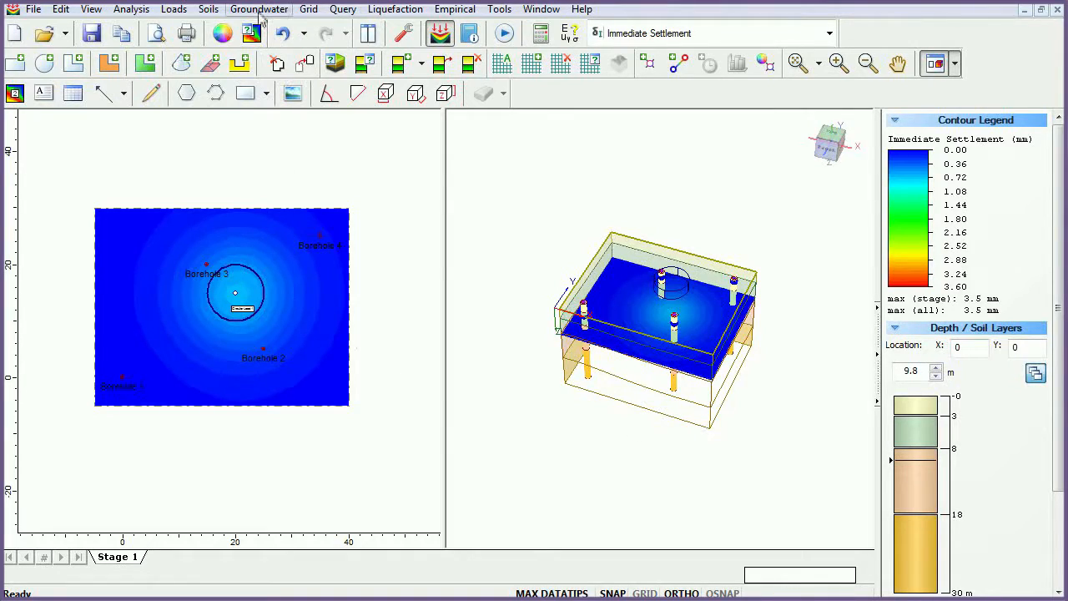
Assign the Default Grid groundwater to Sand Fill and apply it to all four used soils.
click(260, 10)
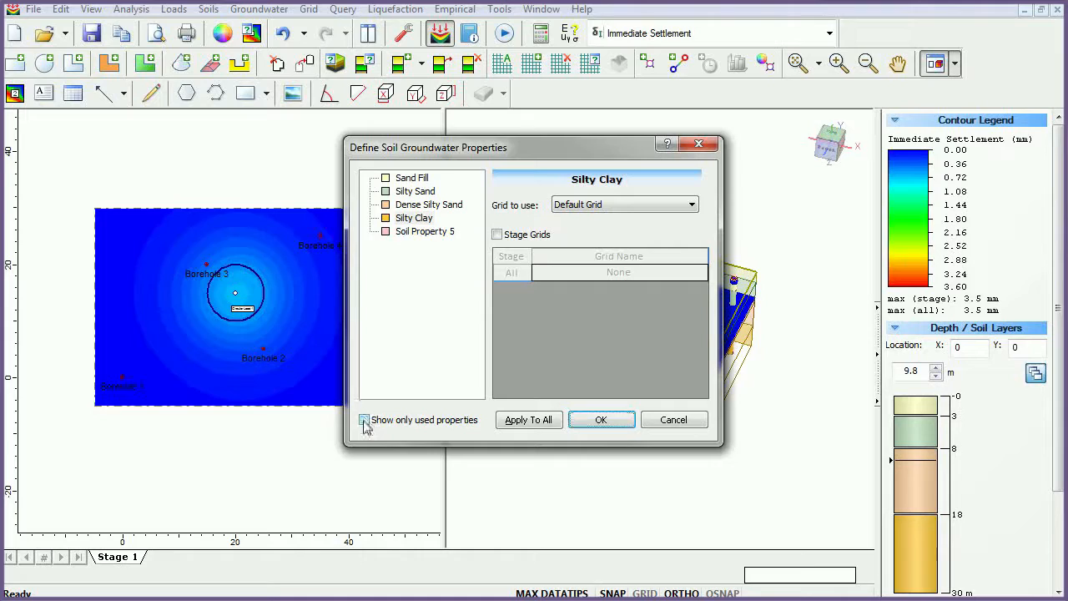
click(364, 420)
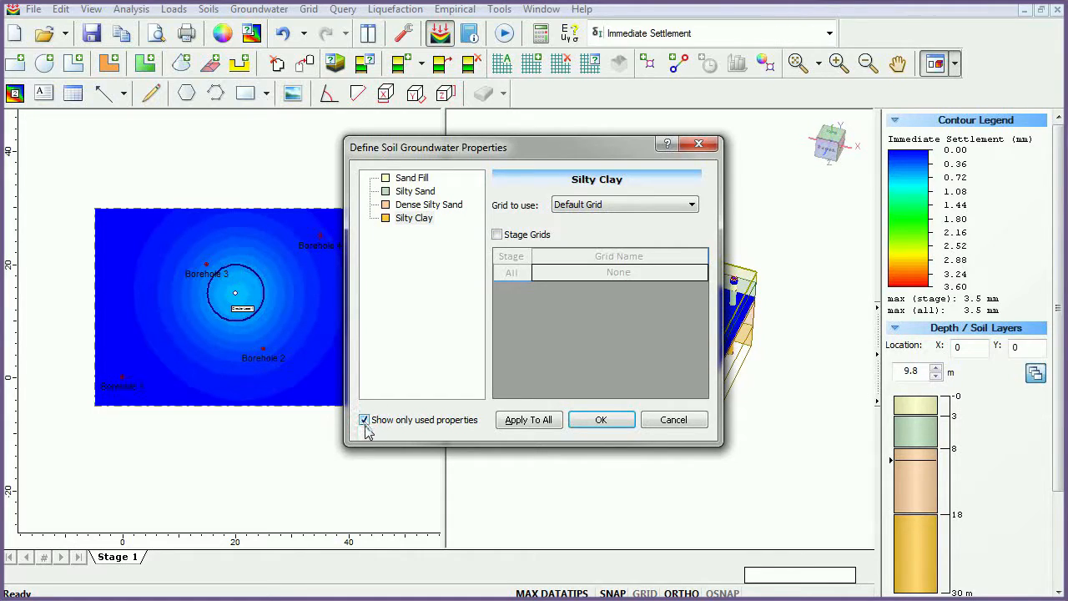
click(410, 177)
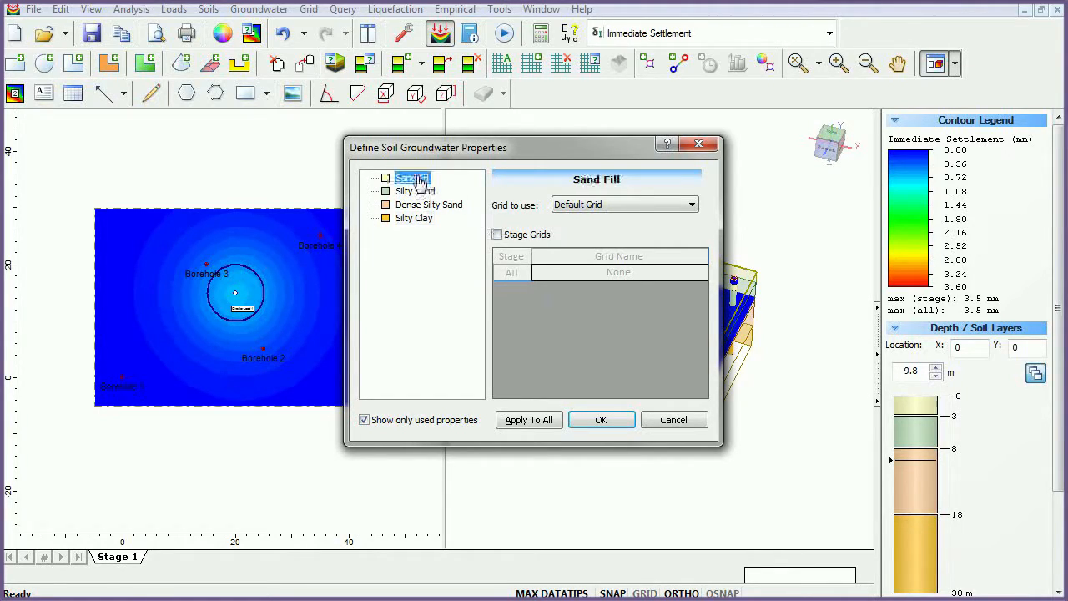
click(691, 204)
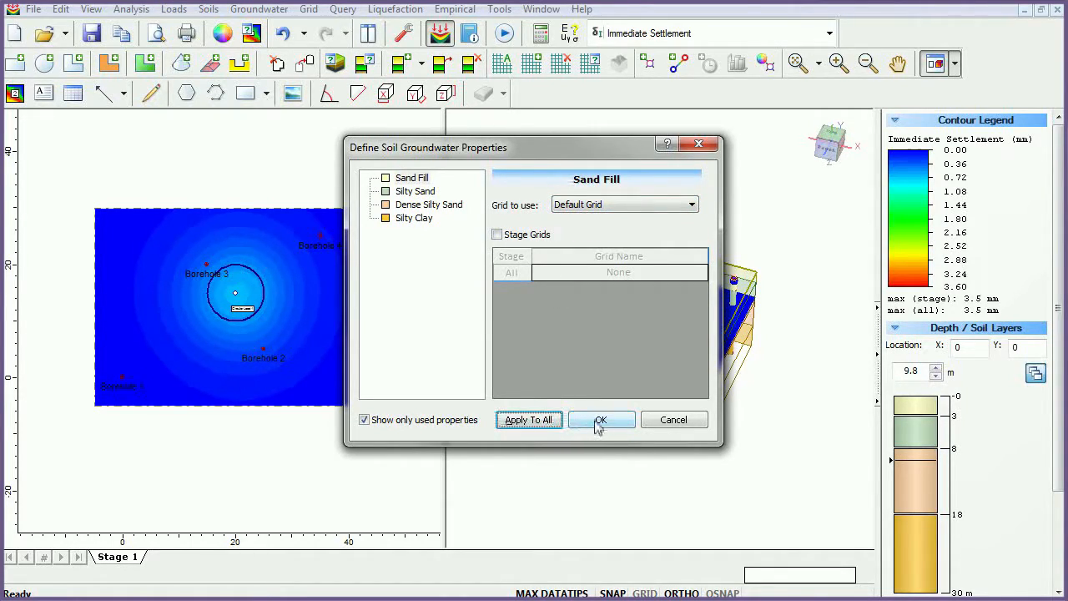
click(601, 421)
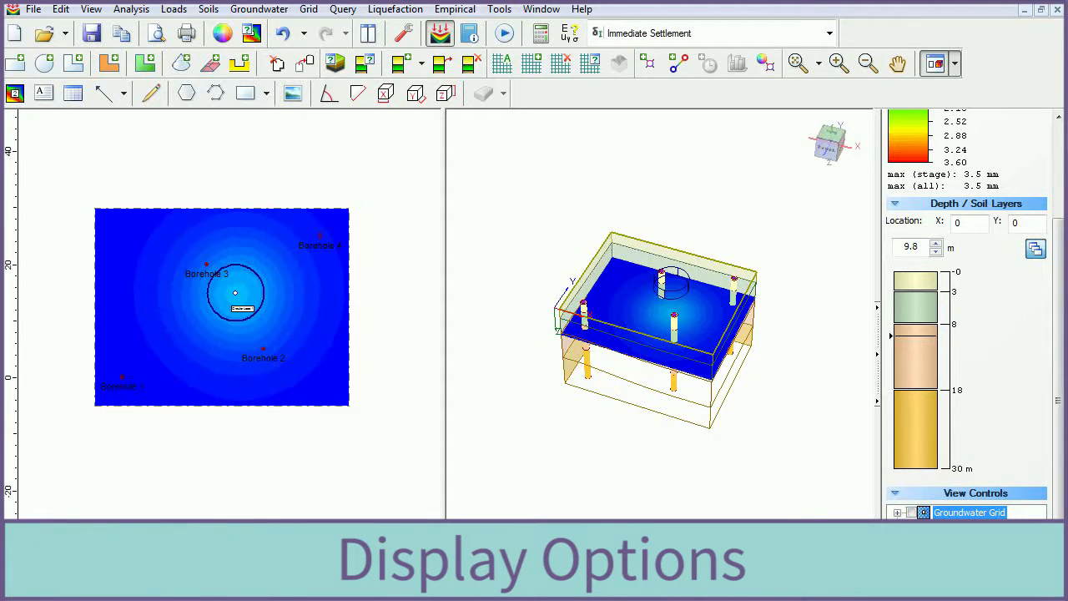
Show Total Settlement contours under the circular load and head to the Query tools for a plane.
click(709, 32)
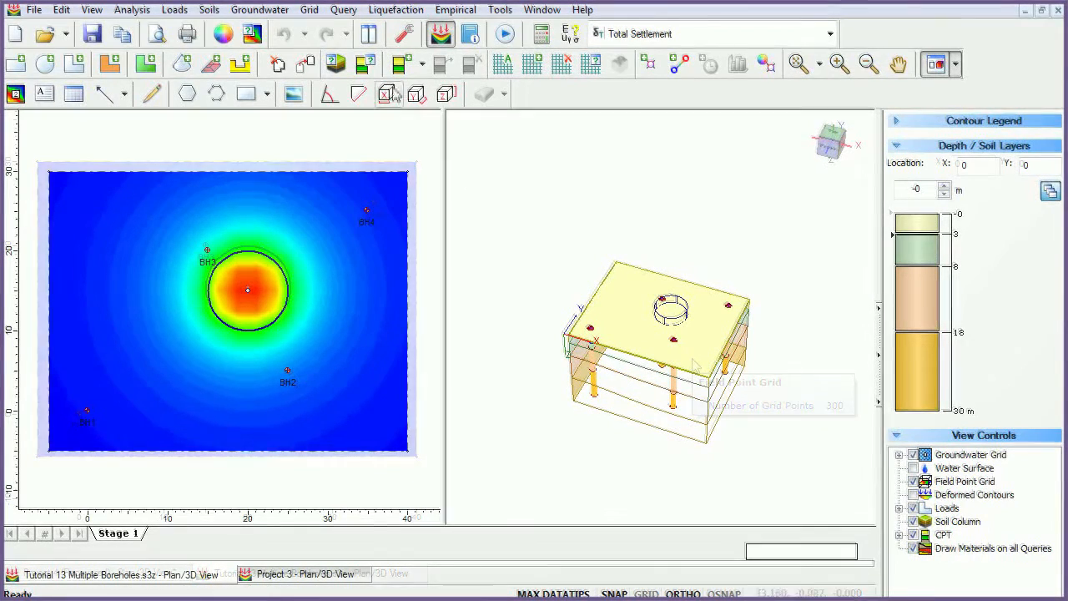
click(344, 10)
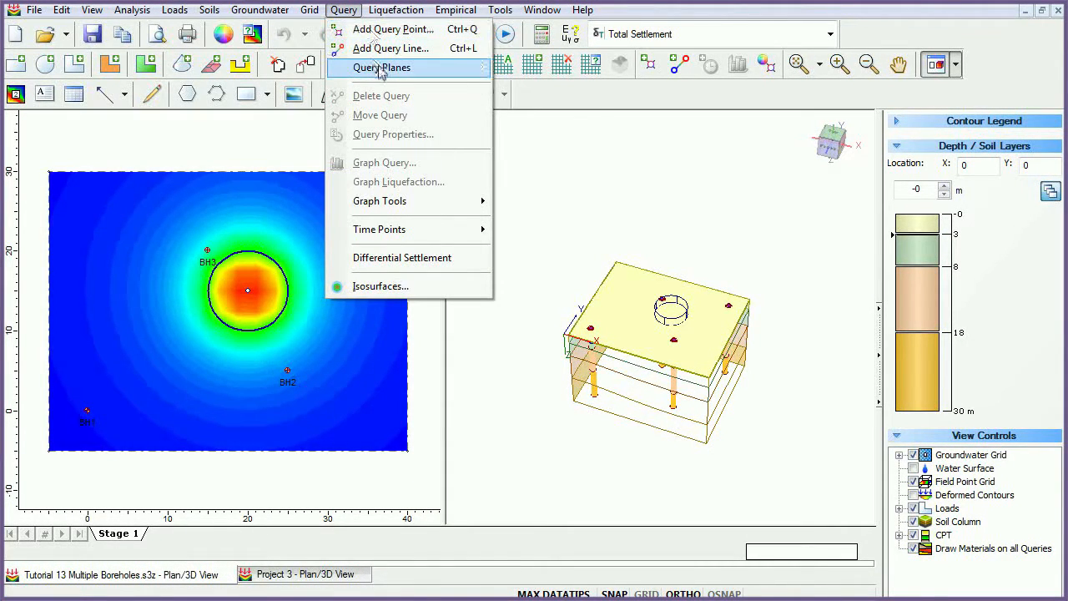